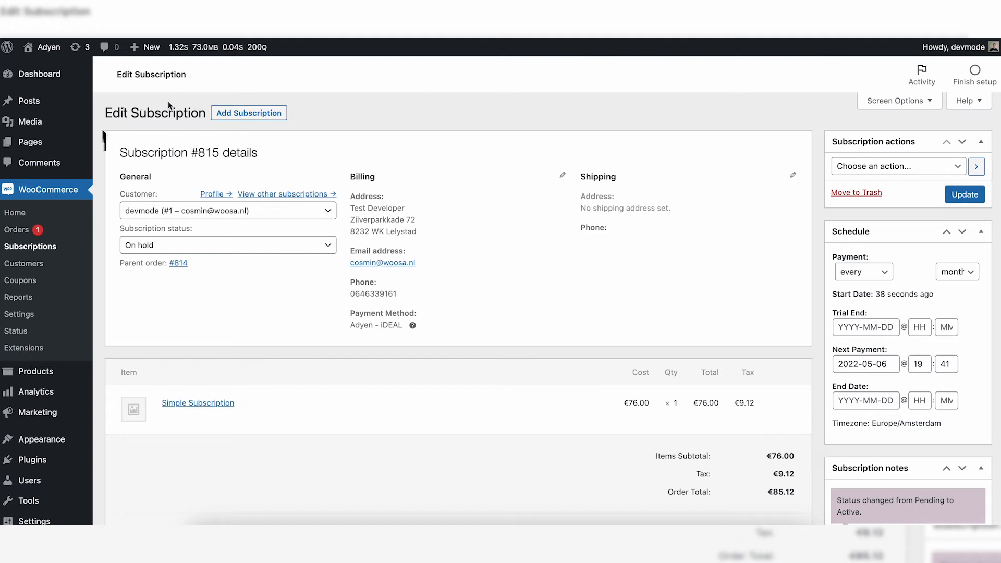
# - Scroll through subscription #815's details — devmode, On hold, Adyen iDEAL, next payment 2022-05-06
pyautogui.scroll(-3)
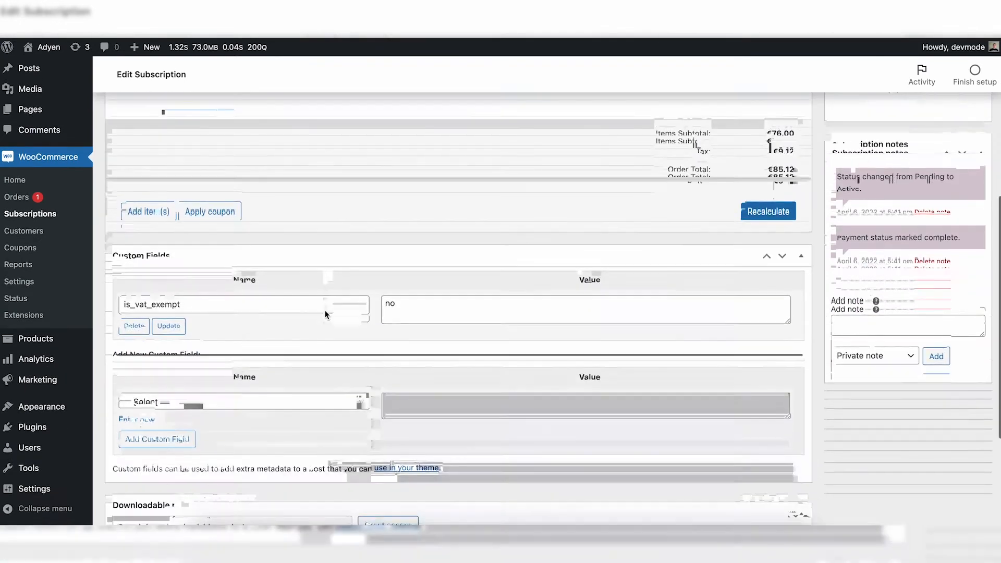
pyautogui.scroll(-3)
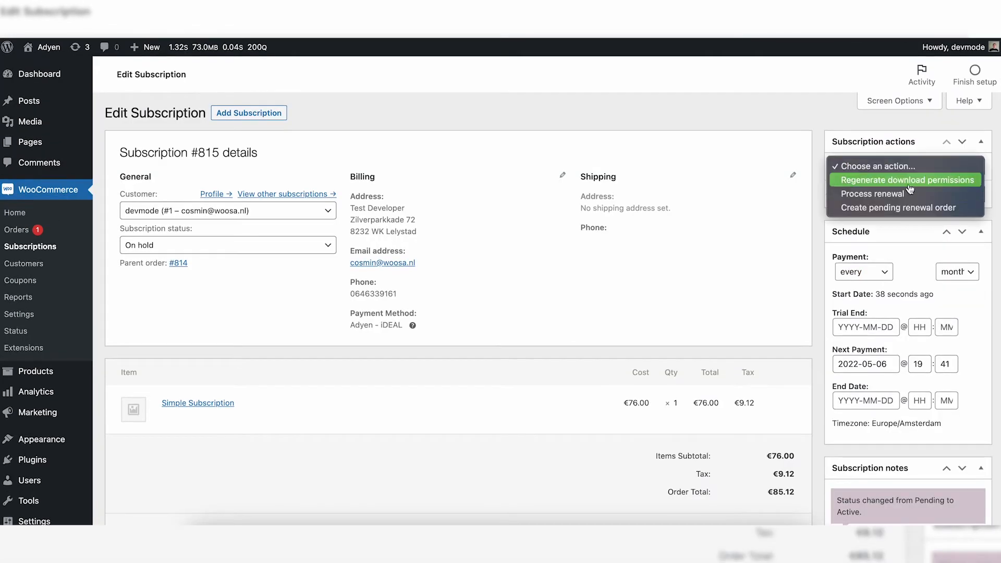
# - Run 'Process renewal' on subscription #815 and update it to Active with parent order #814 related
pyautogui.click(893, 194)
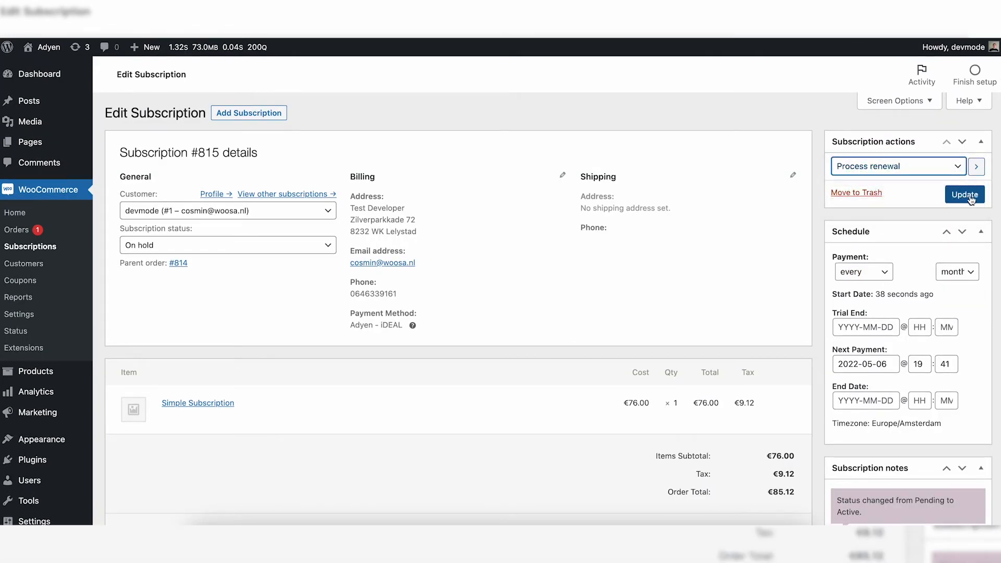
pyautogui.click(964, 195)
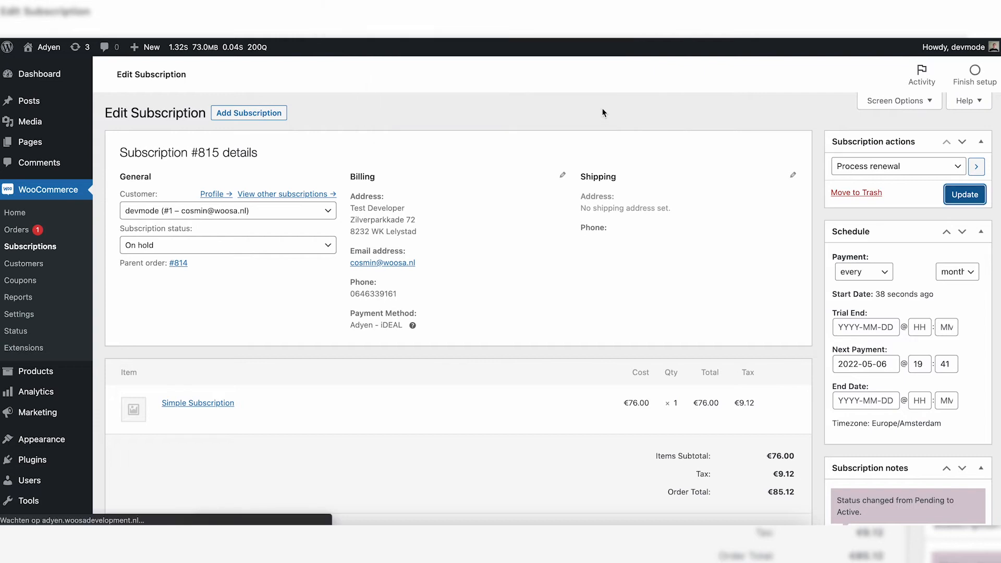
pyautogui.moveTo(506, 171)
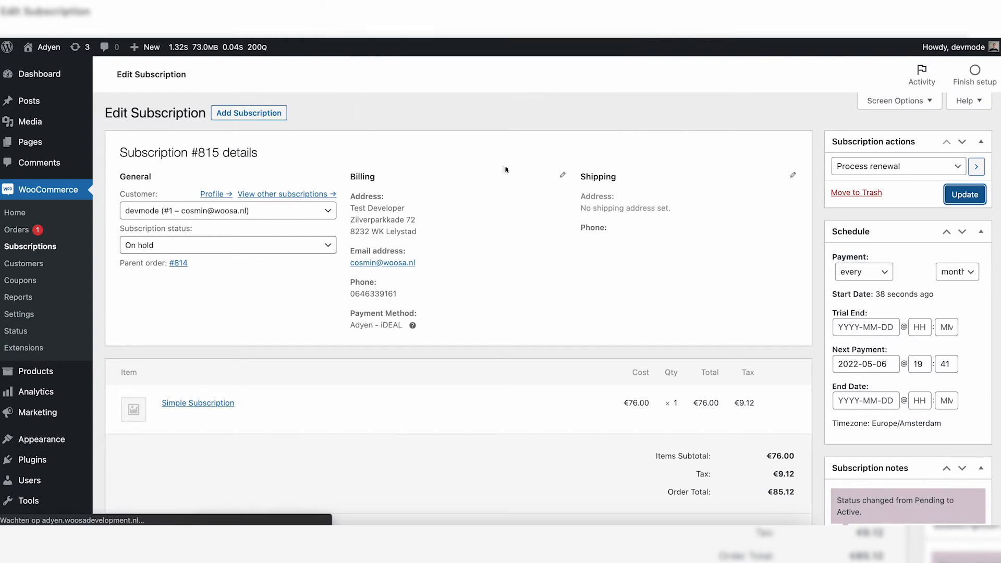
pyautogui.click(965, 194)
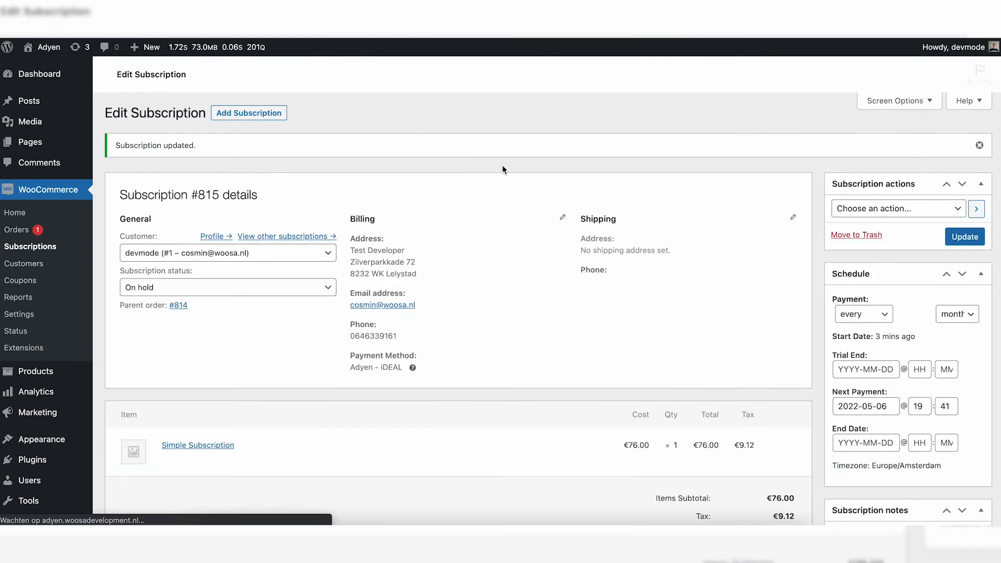
pyautogui.scroll(-3)
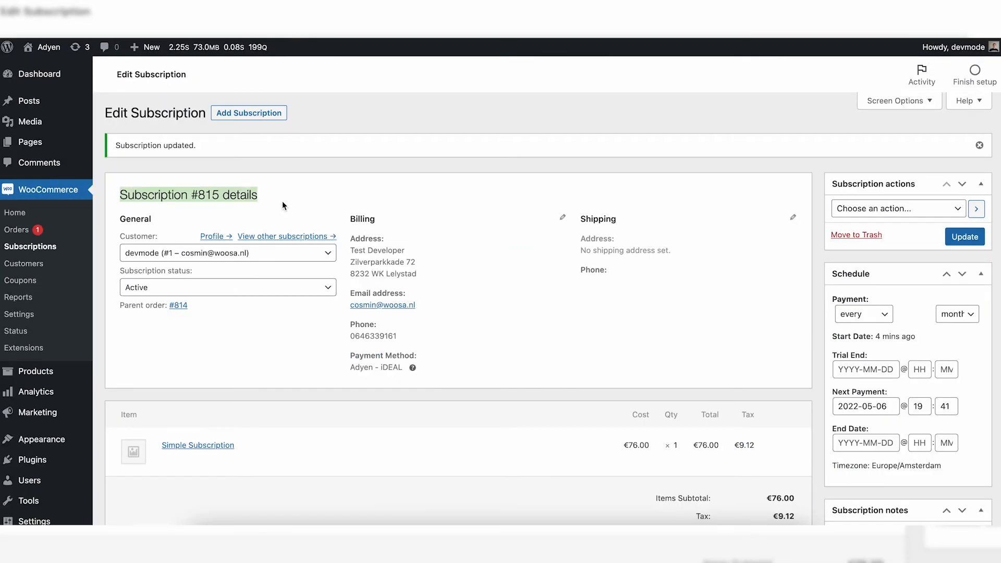
pyautogui.scroll(-3)
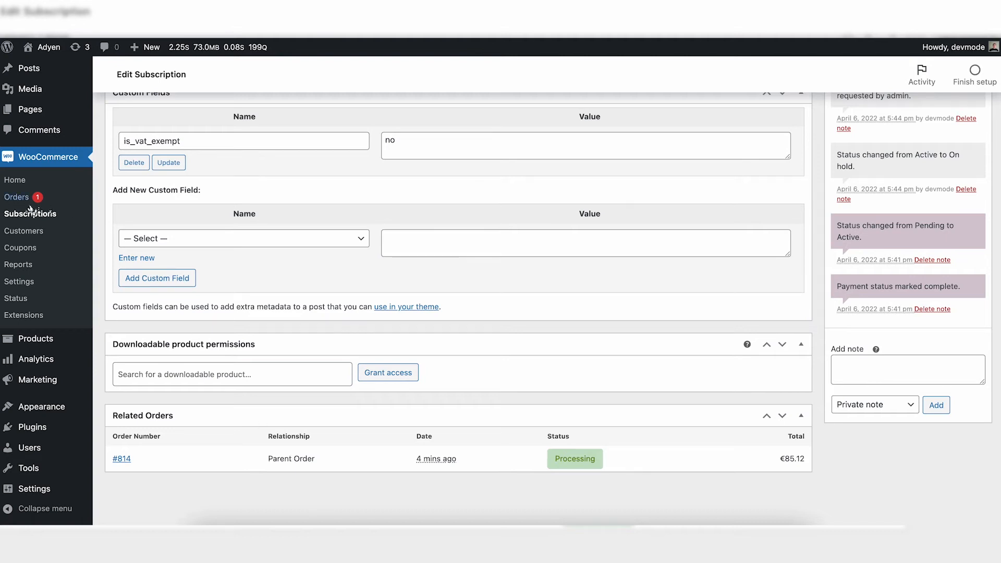
# - Go to the Orders list showing #814 processing at €85.12 and #807 cancelled
pyautogui.click(31, 214)
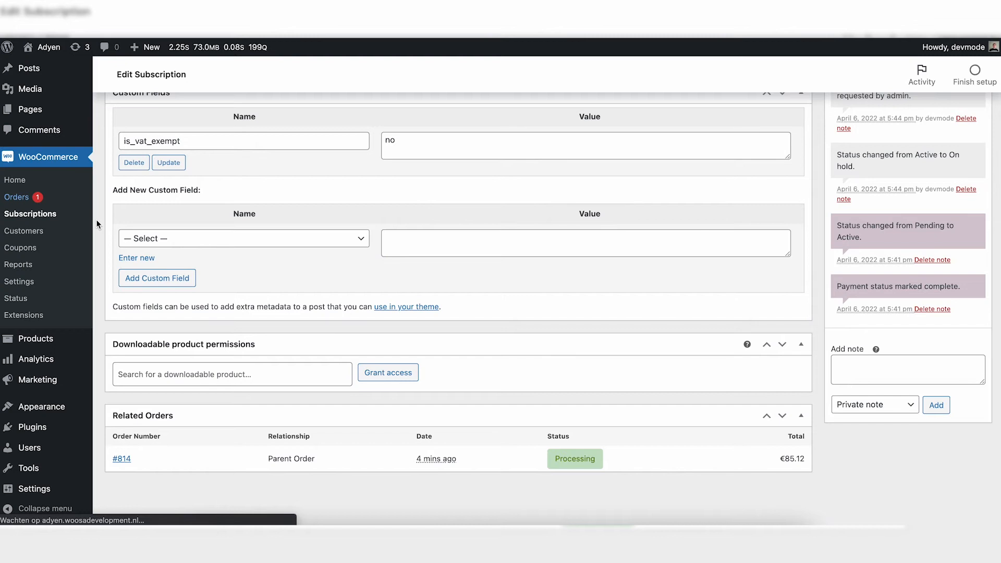
pyautogui.click(17, 197)
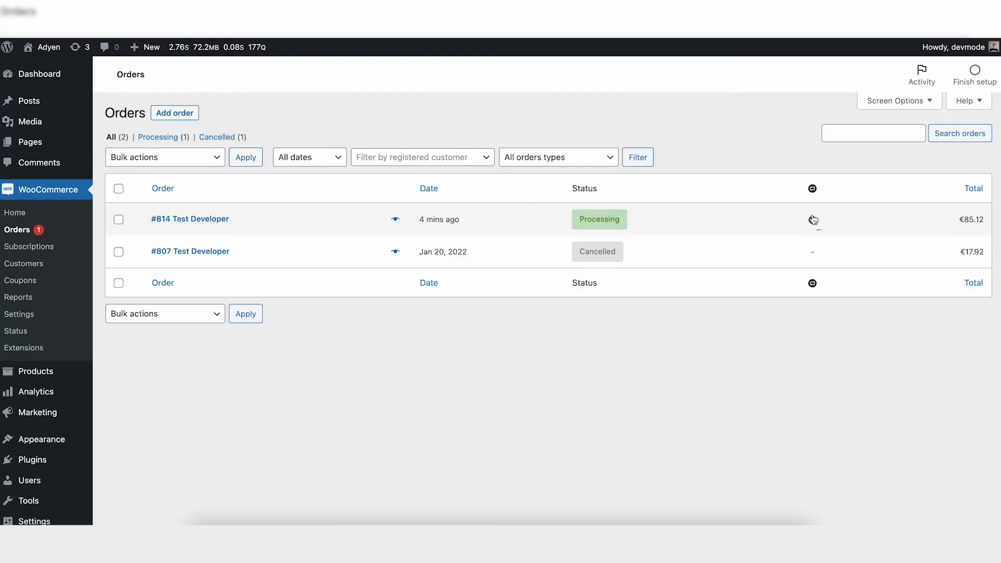
pyautogui.moveTo(813, 219)
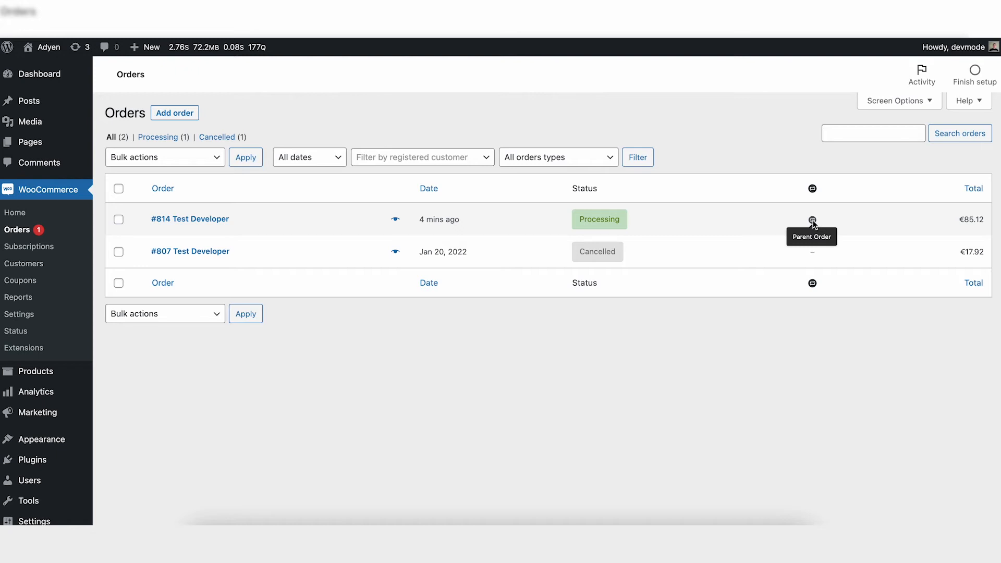
pyautogui.moveTo(806, 167)
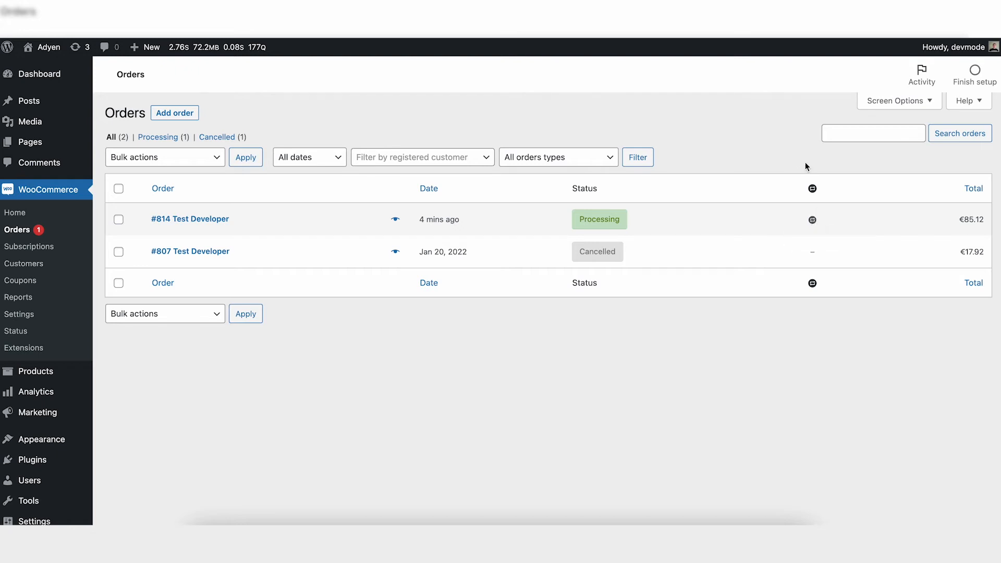
pyautogui.moveTo(427, 356)
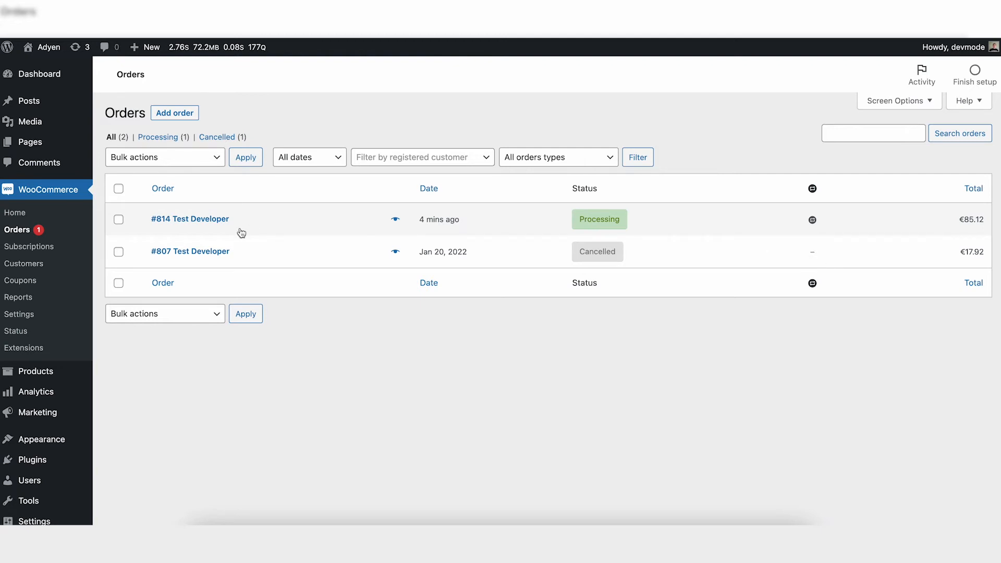
# - View order #814's related orders listing subscription #815, Active at €85.12 per month
pyautogui.click(190, 218)
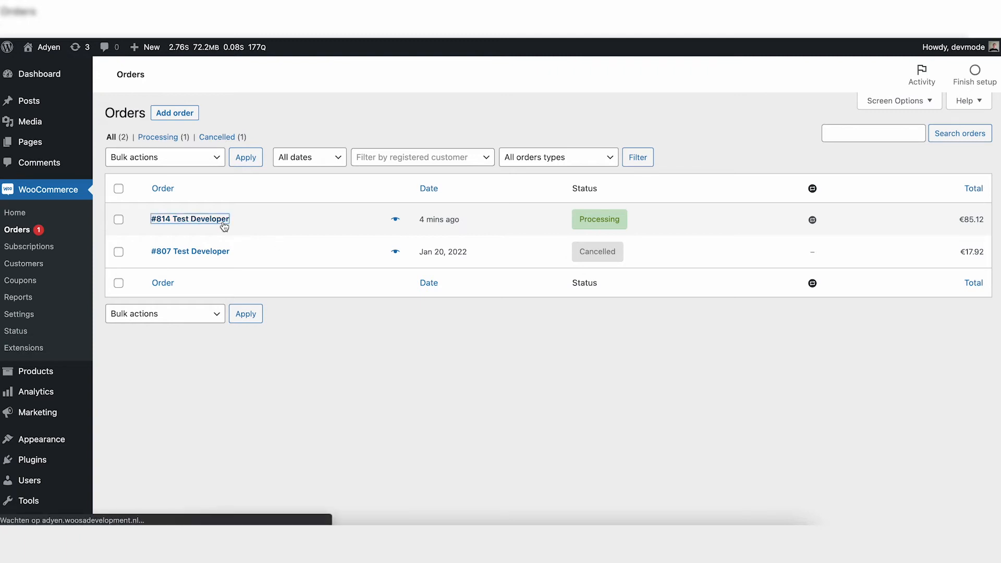
pyautogui.click(190, 219)
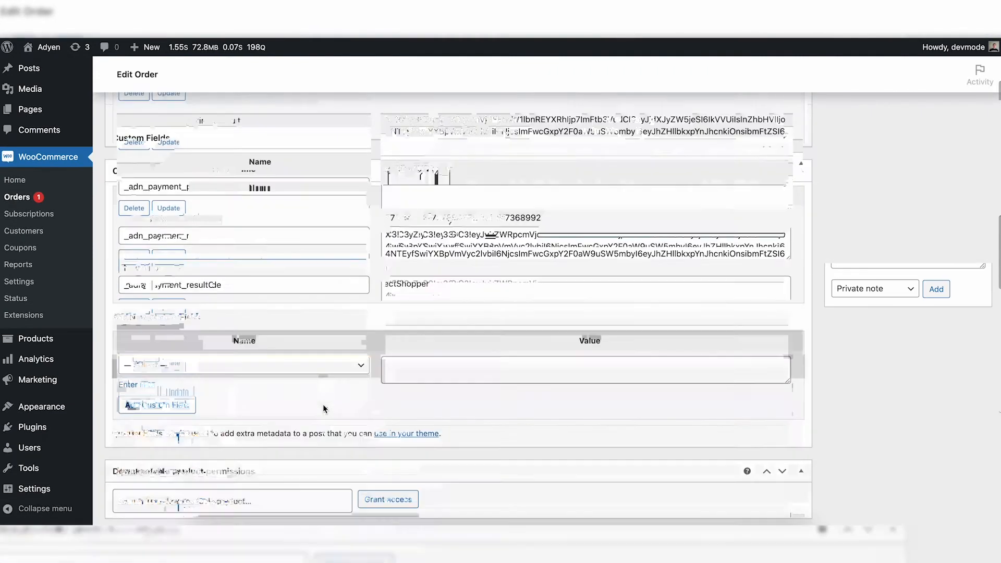
pyautogui.scroll(-3)
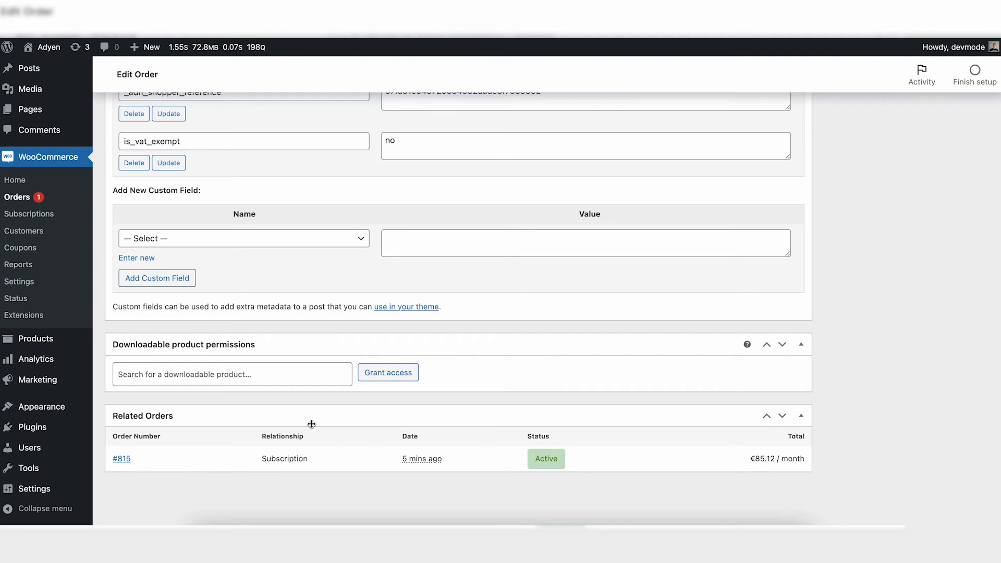
pyautogui.moveTo(358, 437)
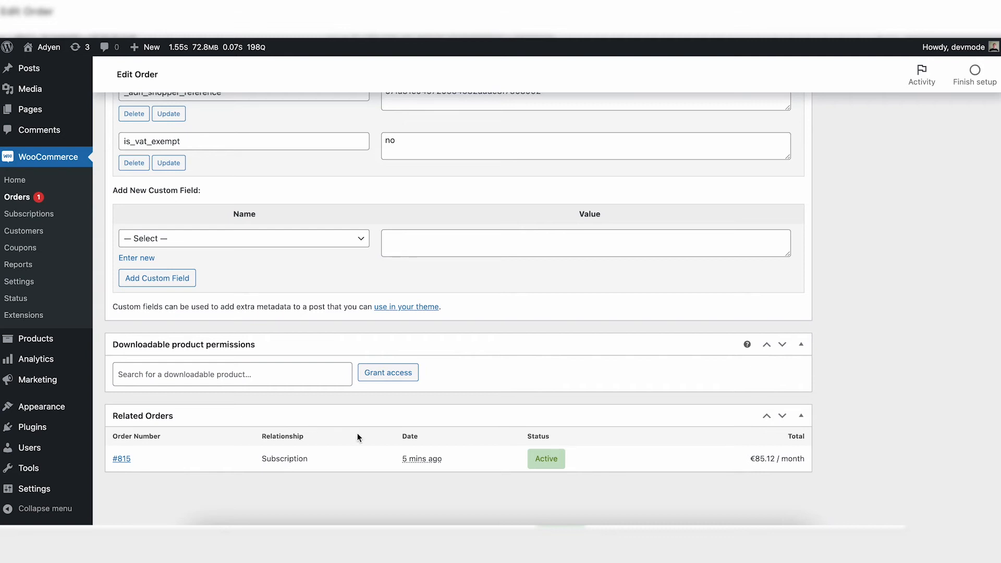